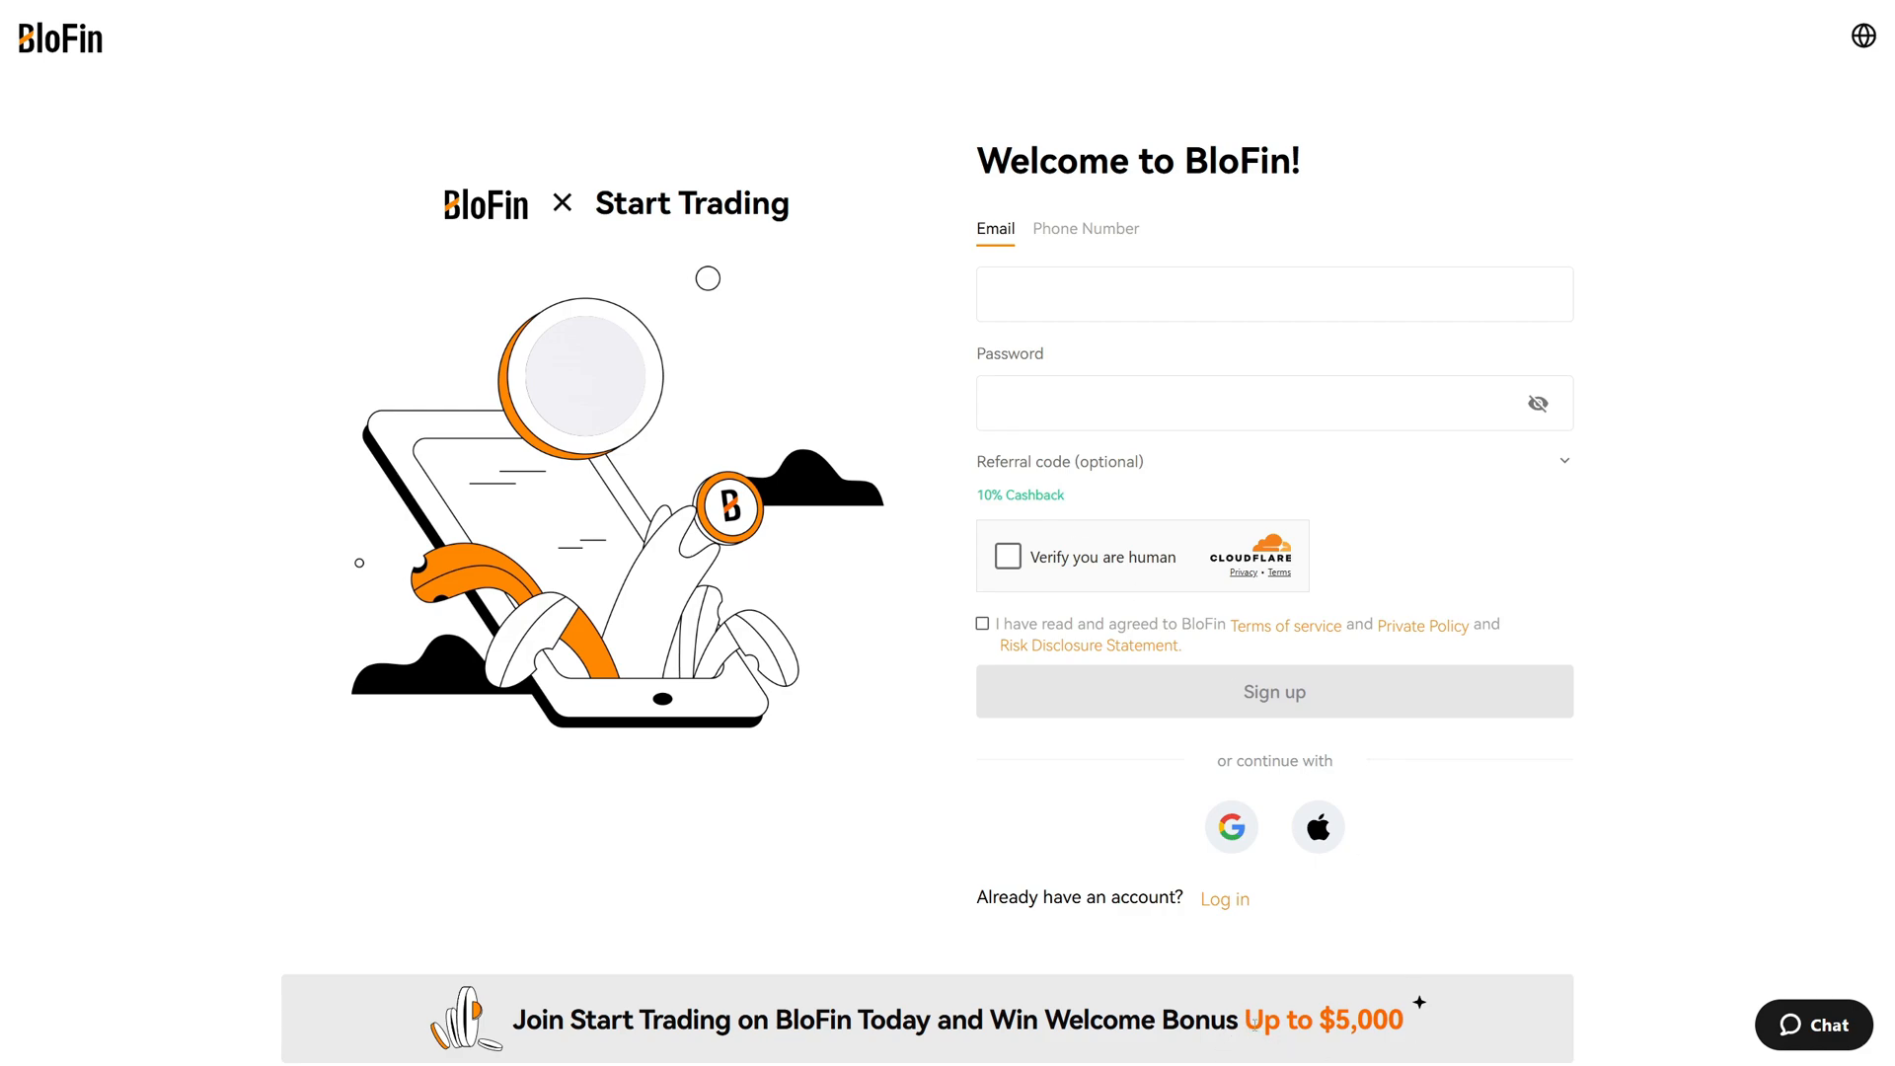
pyautogui.moveTo(1444, 992)
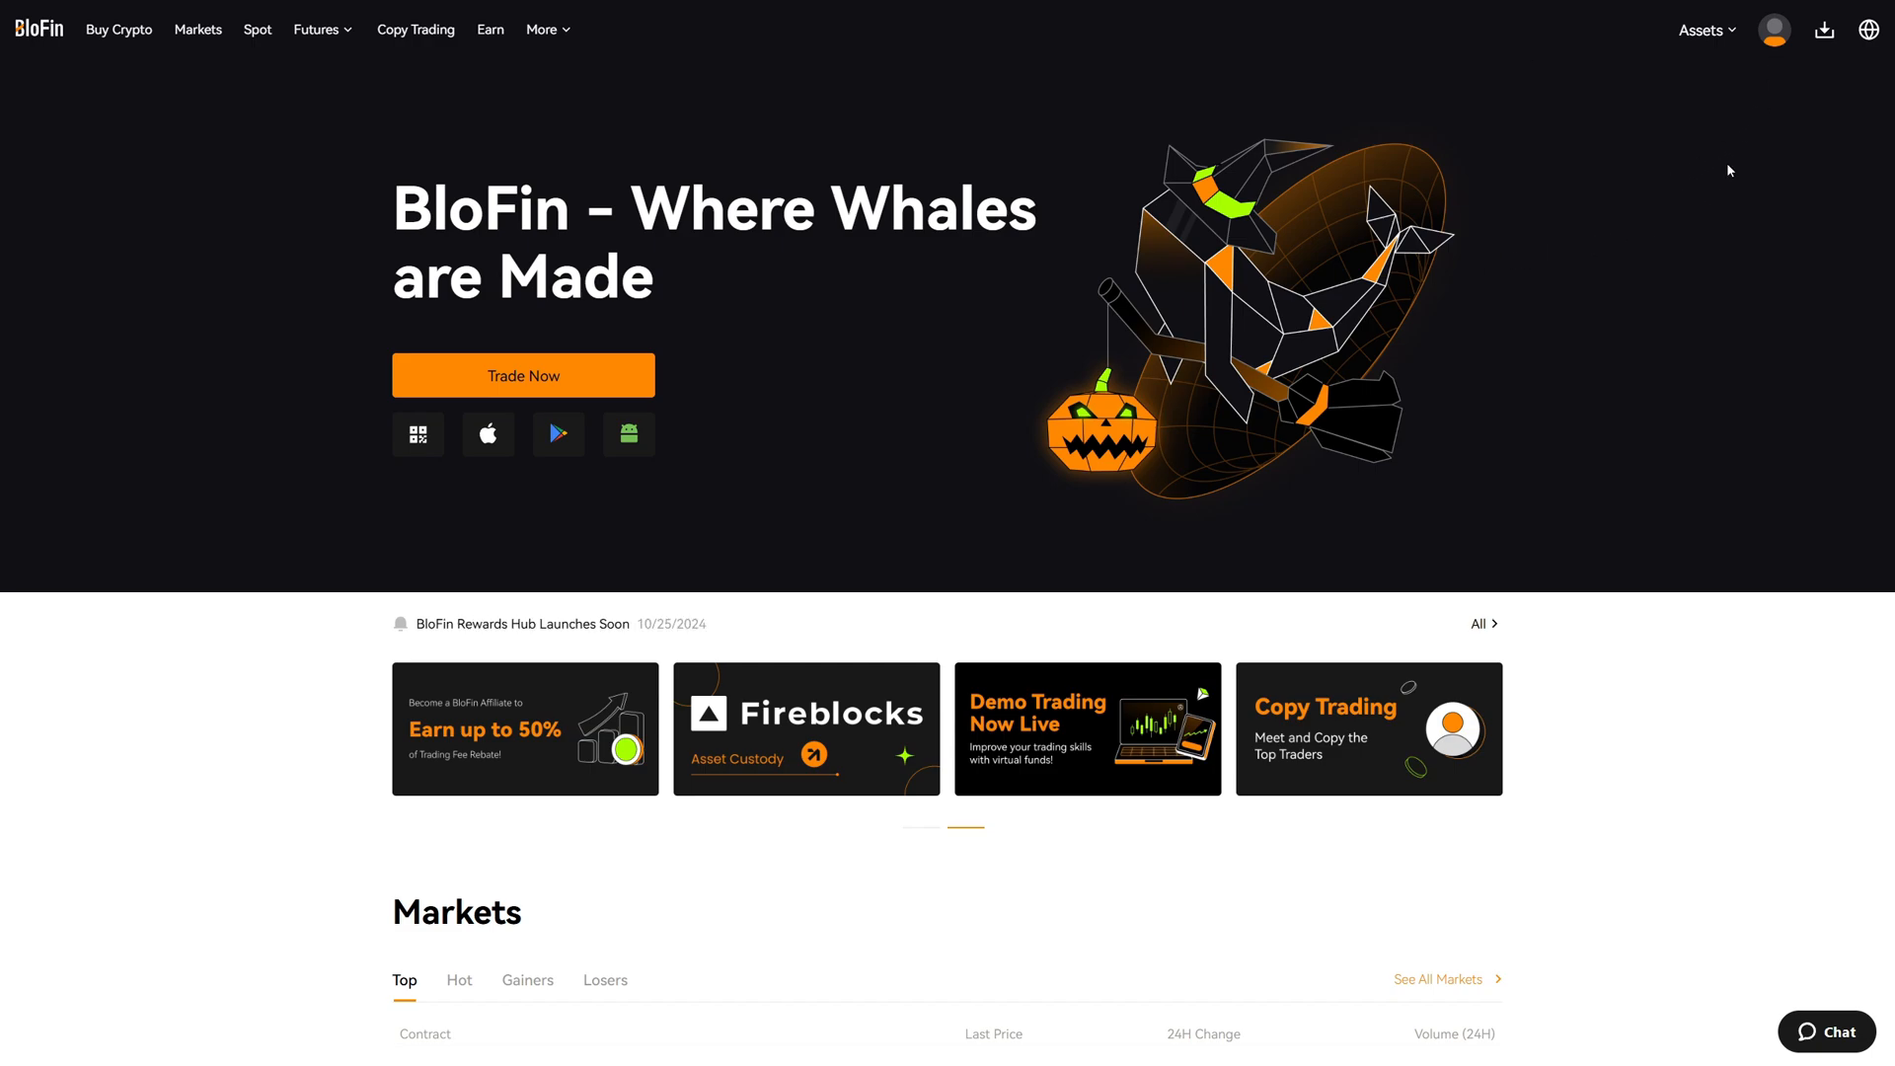
# Reach Account & Security from the profile avatar's dropdown menu.
pyautogui.click(1775, 30)
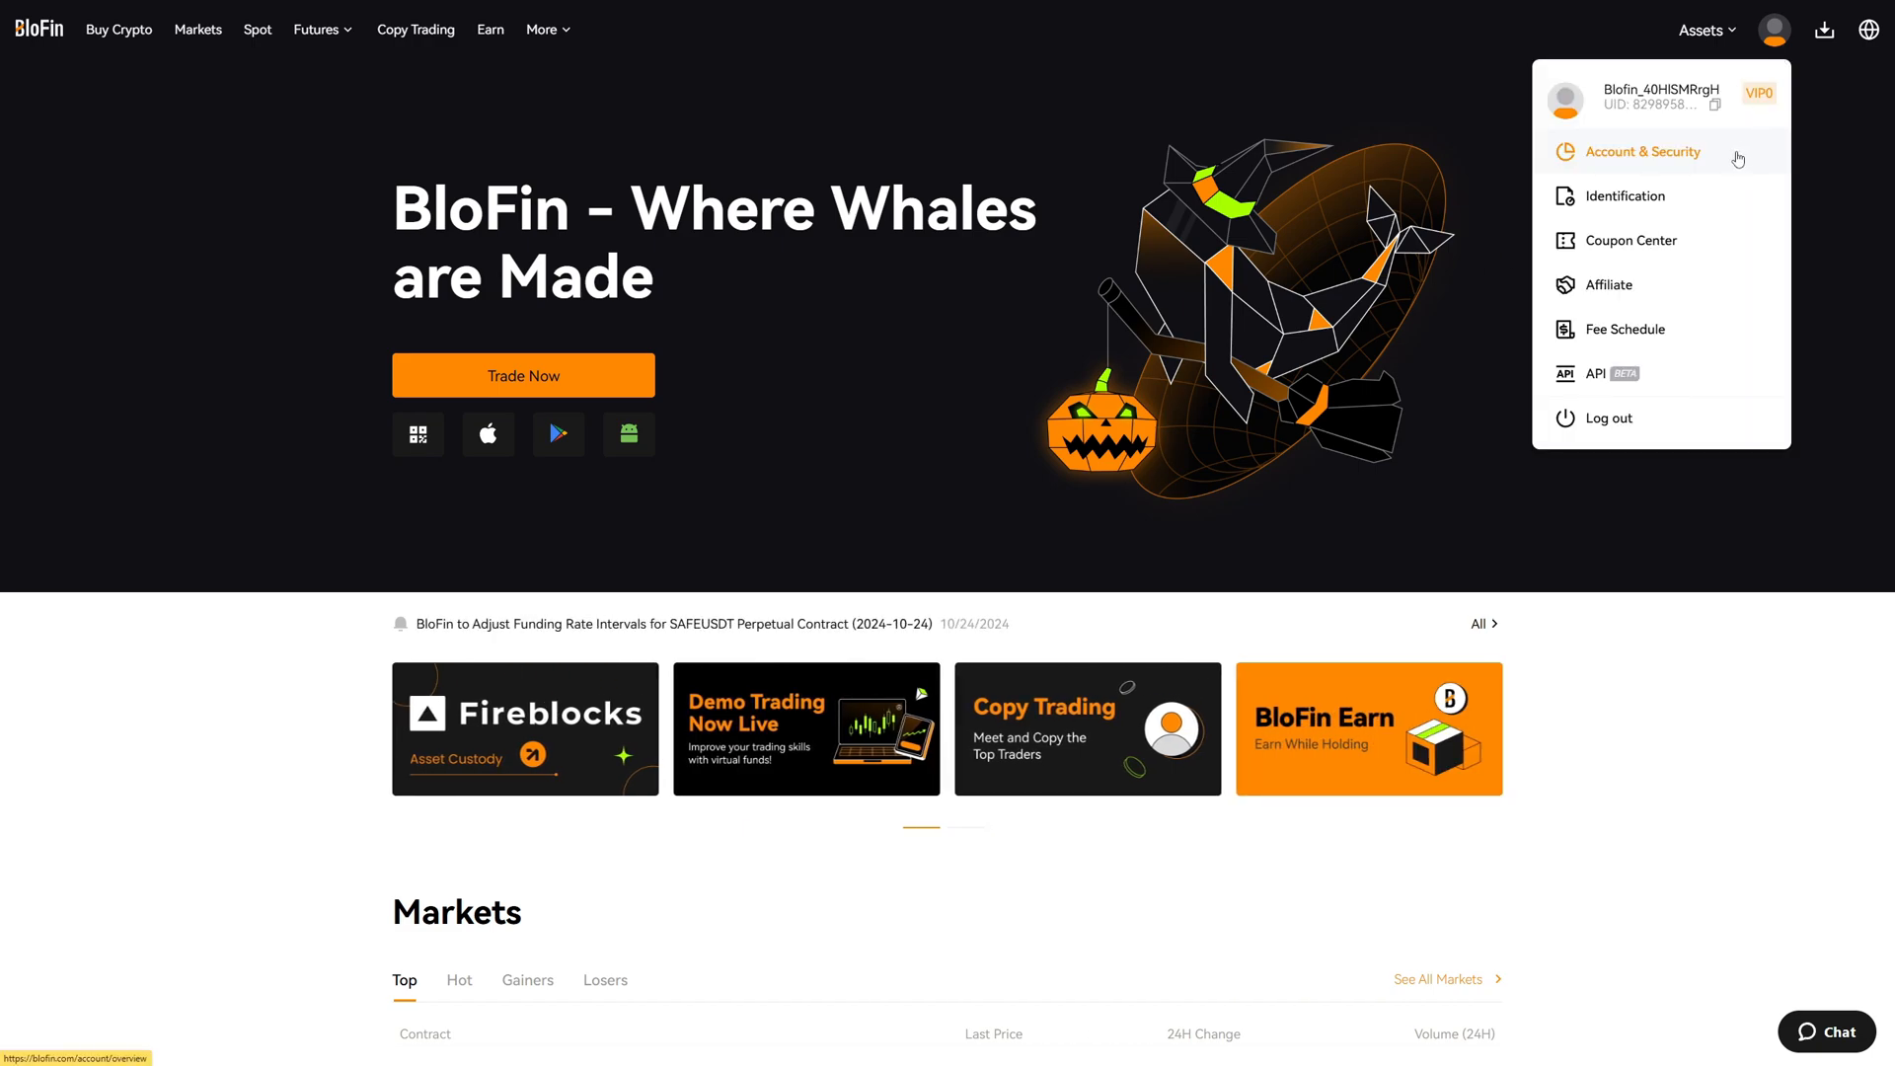
pyautogui.click(1642, 151)
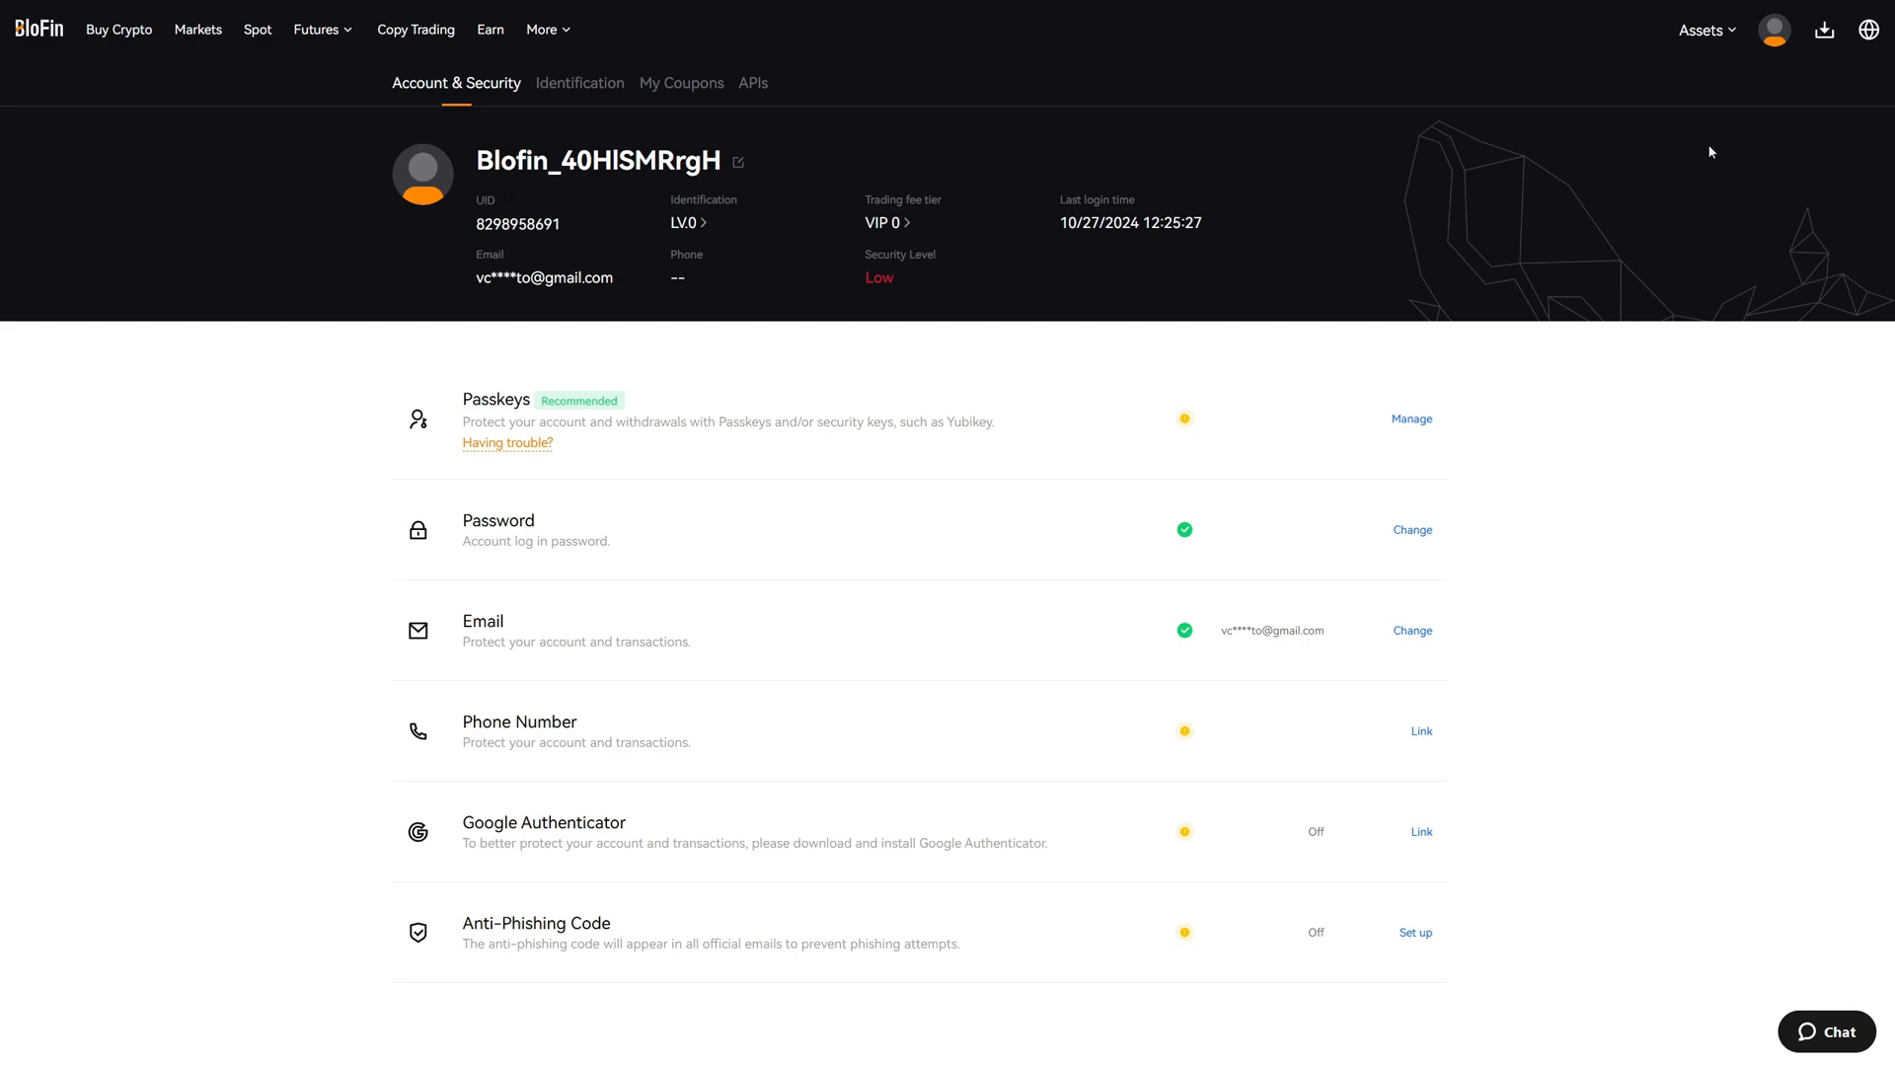
pyautogui.moveTo(1652, 214)
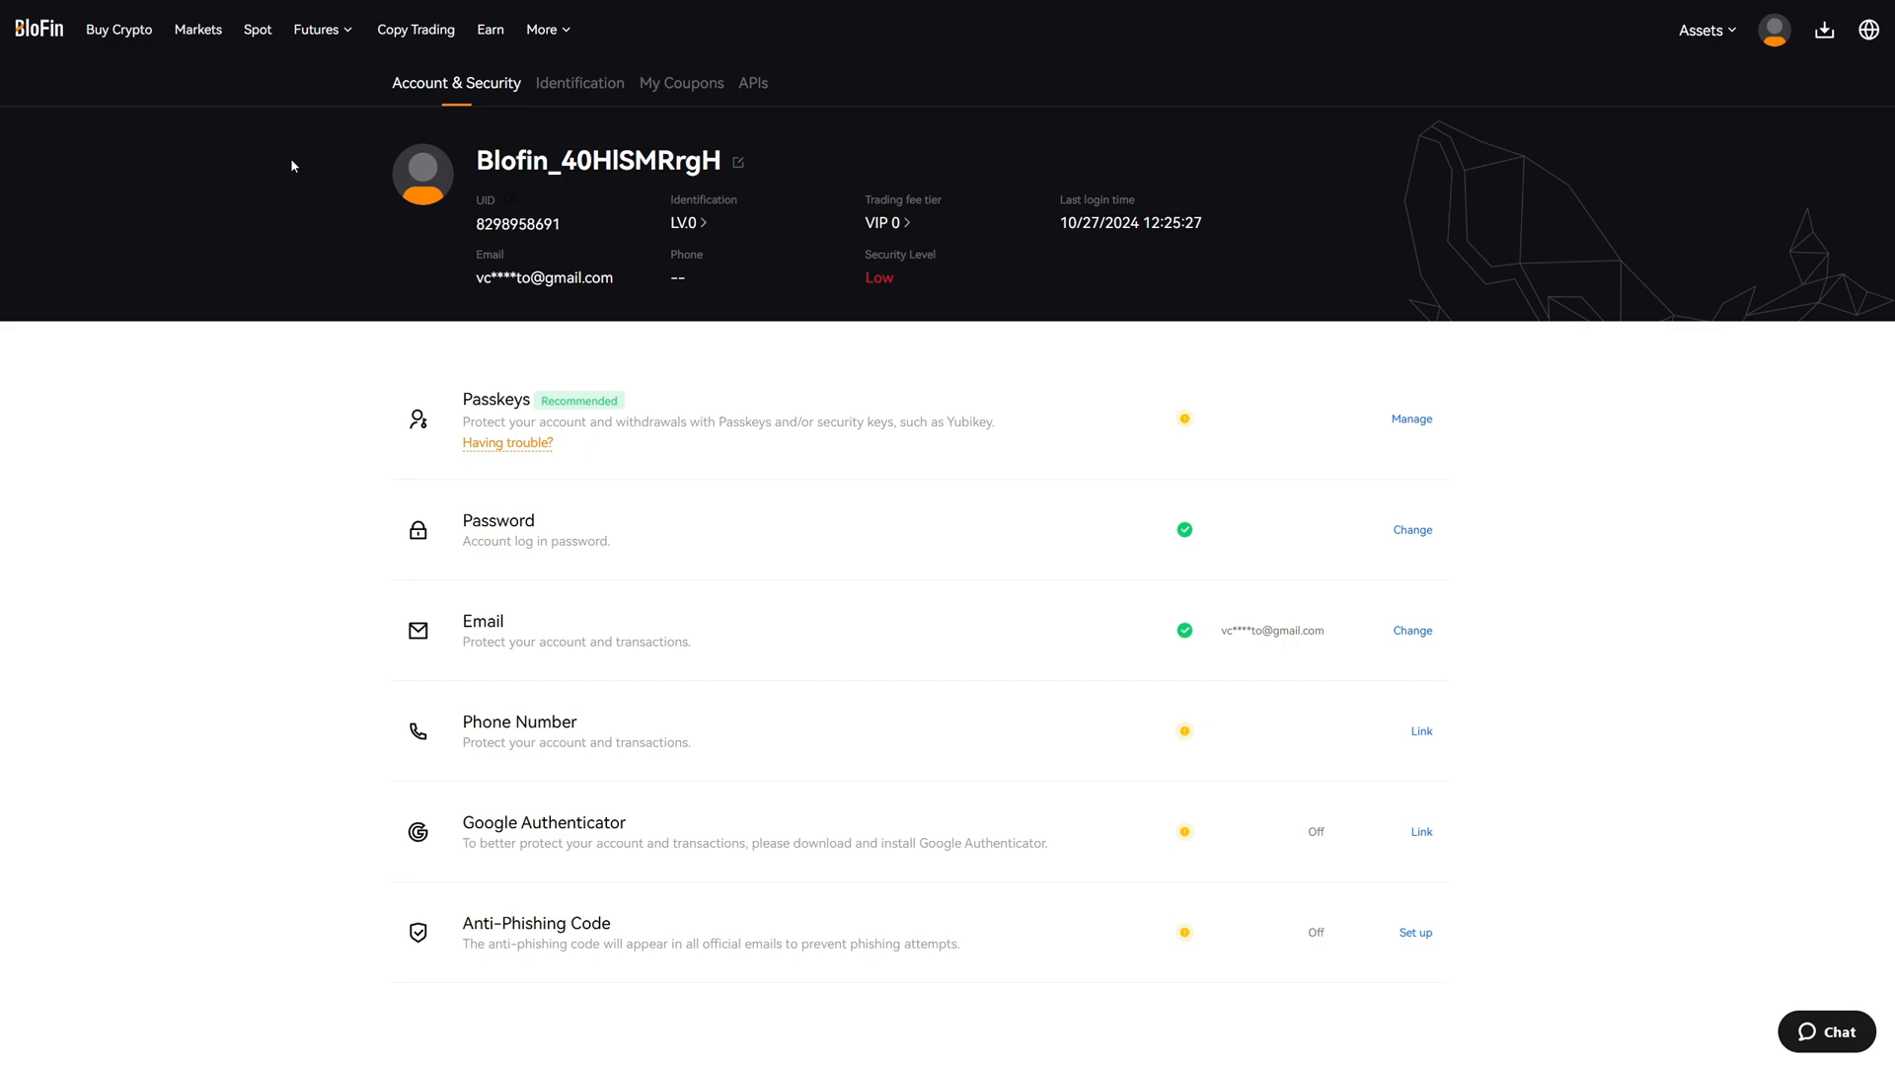
pyautogui.moveTo(1420, 836)
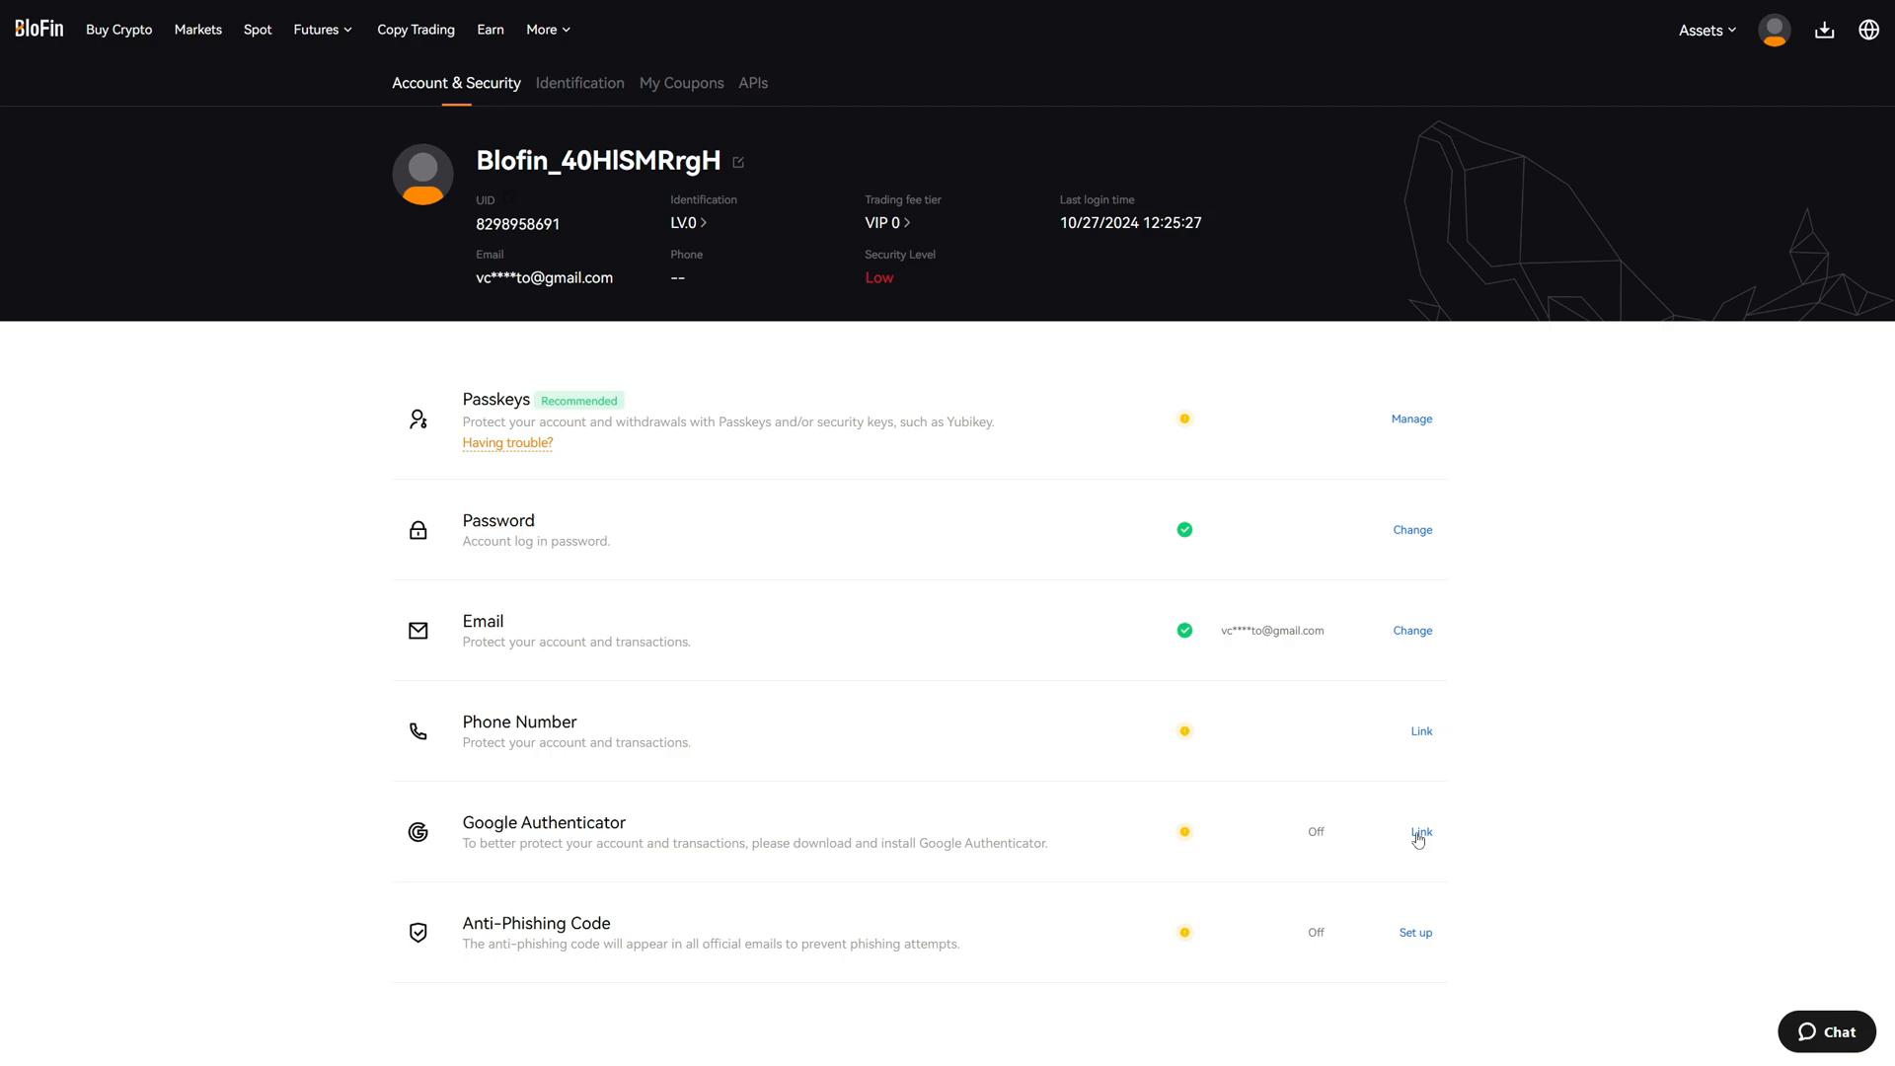
# Start the Link flow for Google Authenticator to show its QR code and backup key.
pyautogui.click(1420, 833)
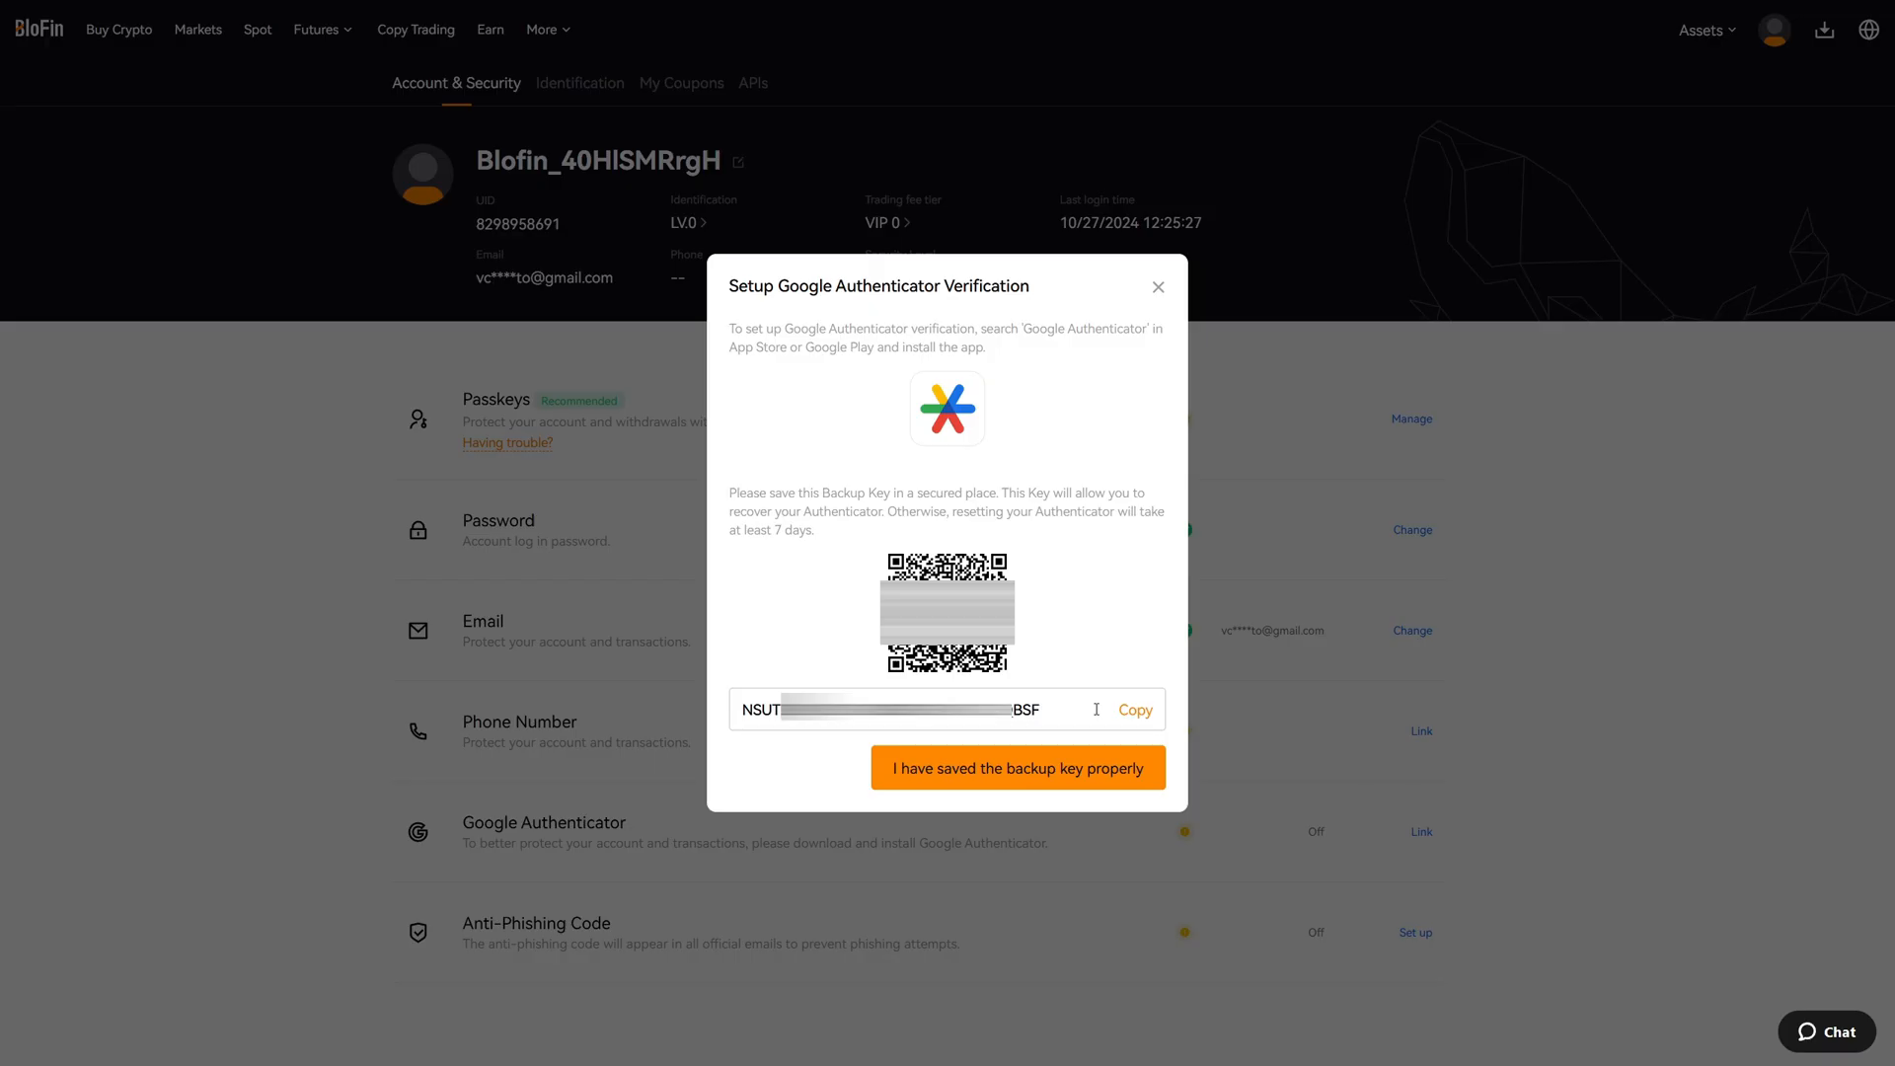
pyautogui.moveTo(1028, 591)
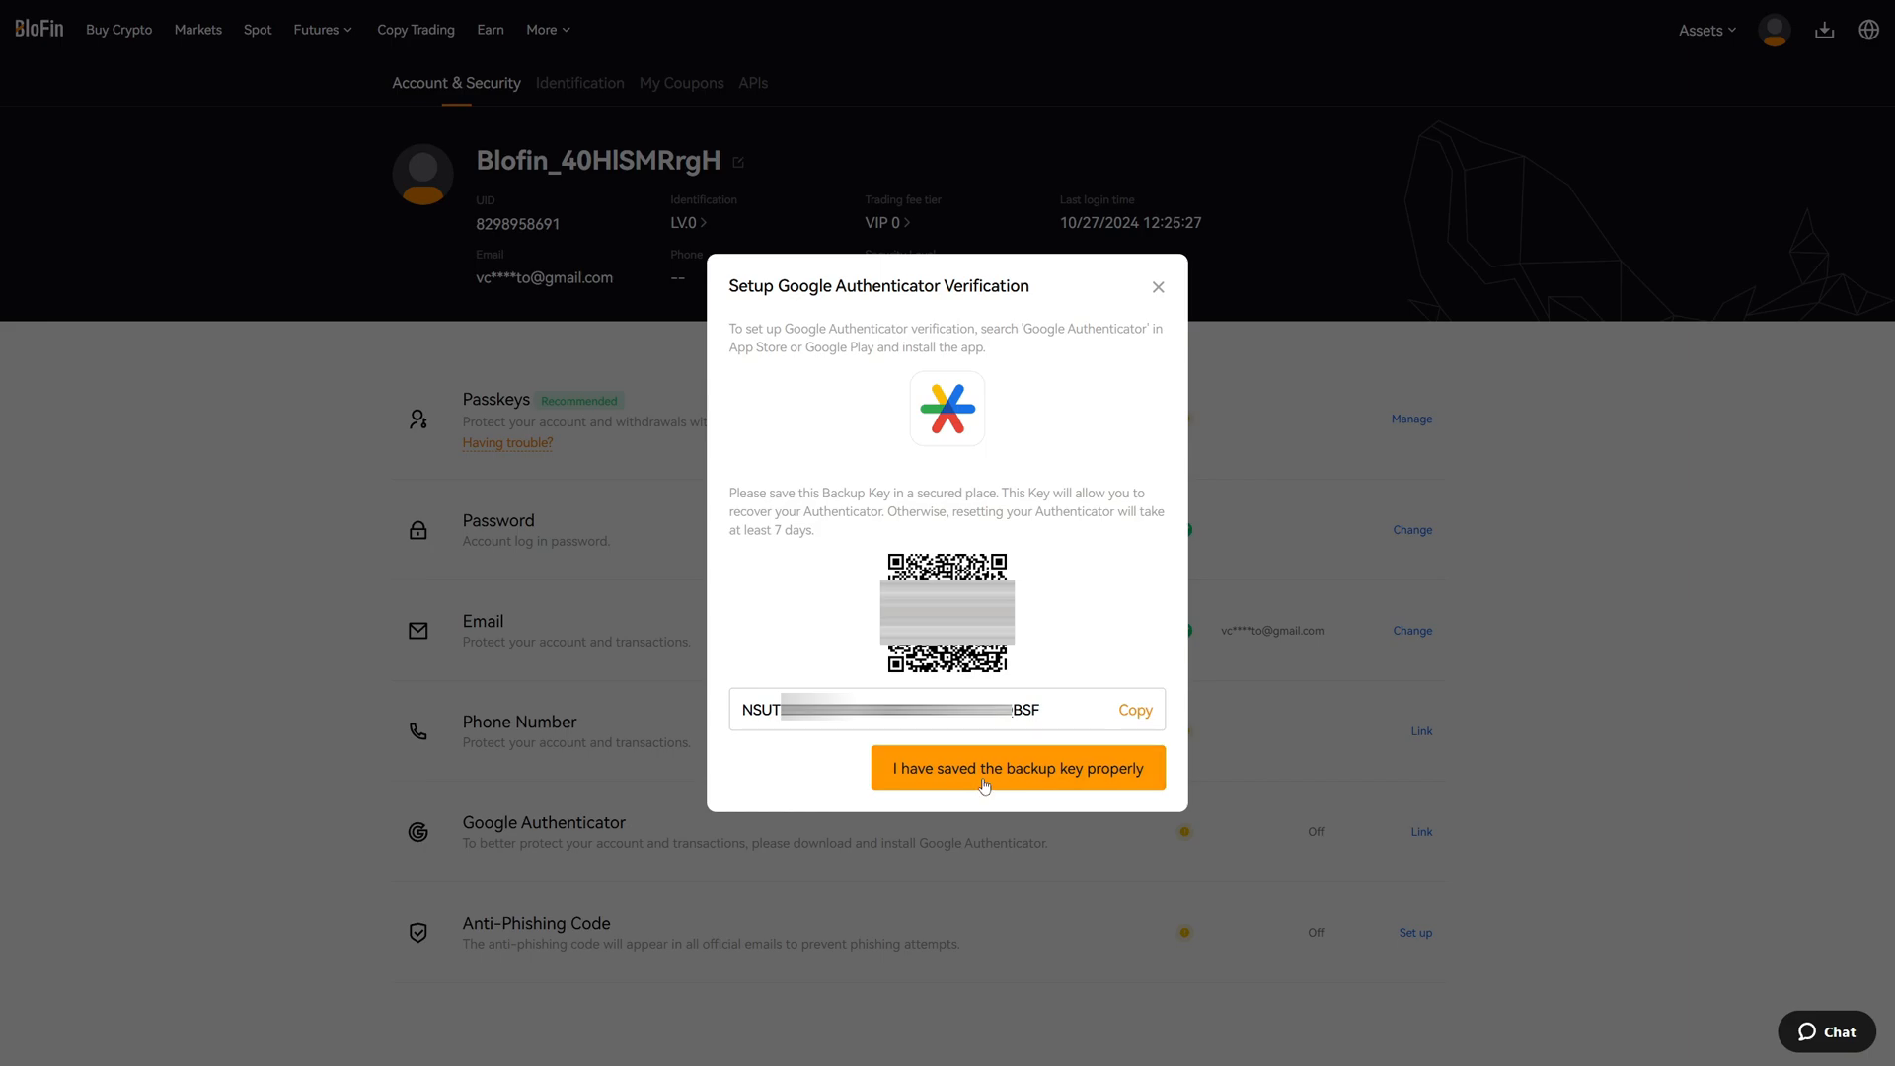
pyautogui.click(1017, 768)
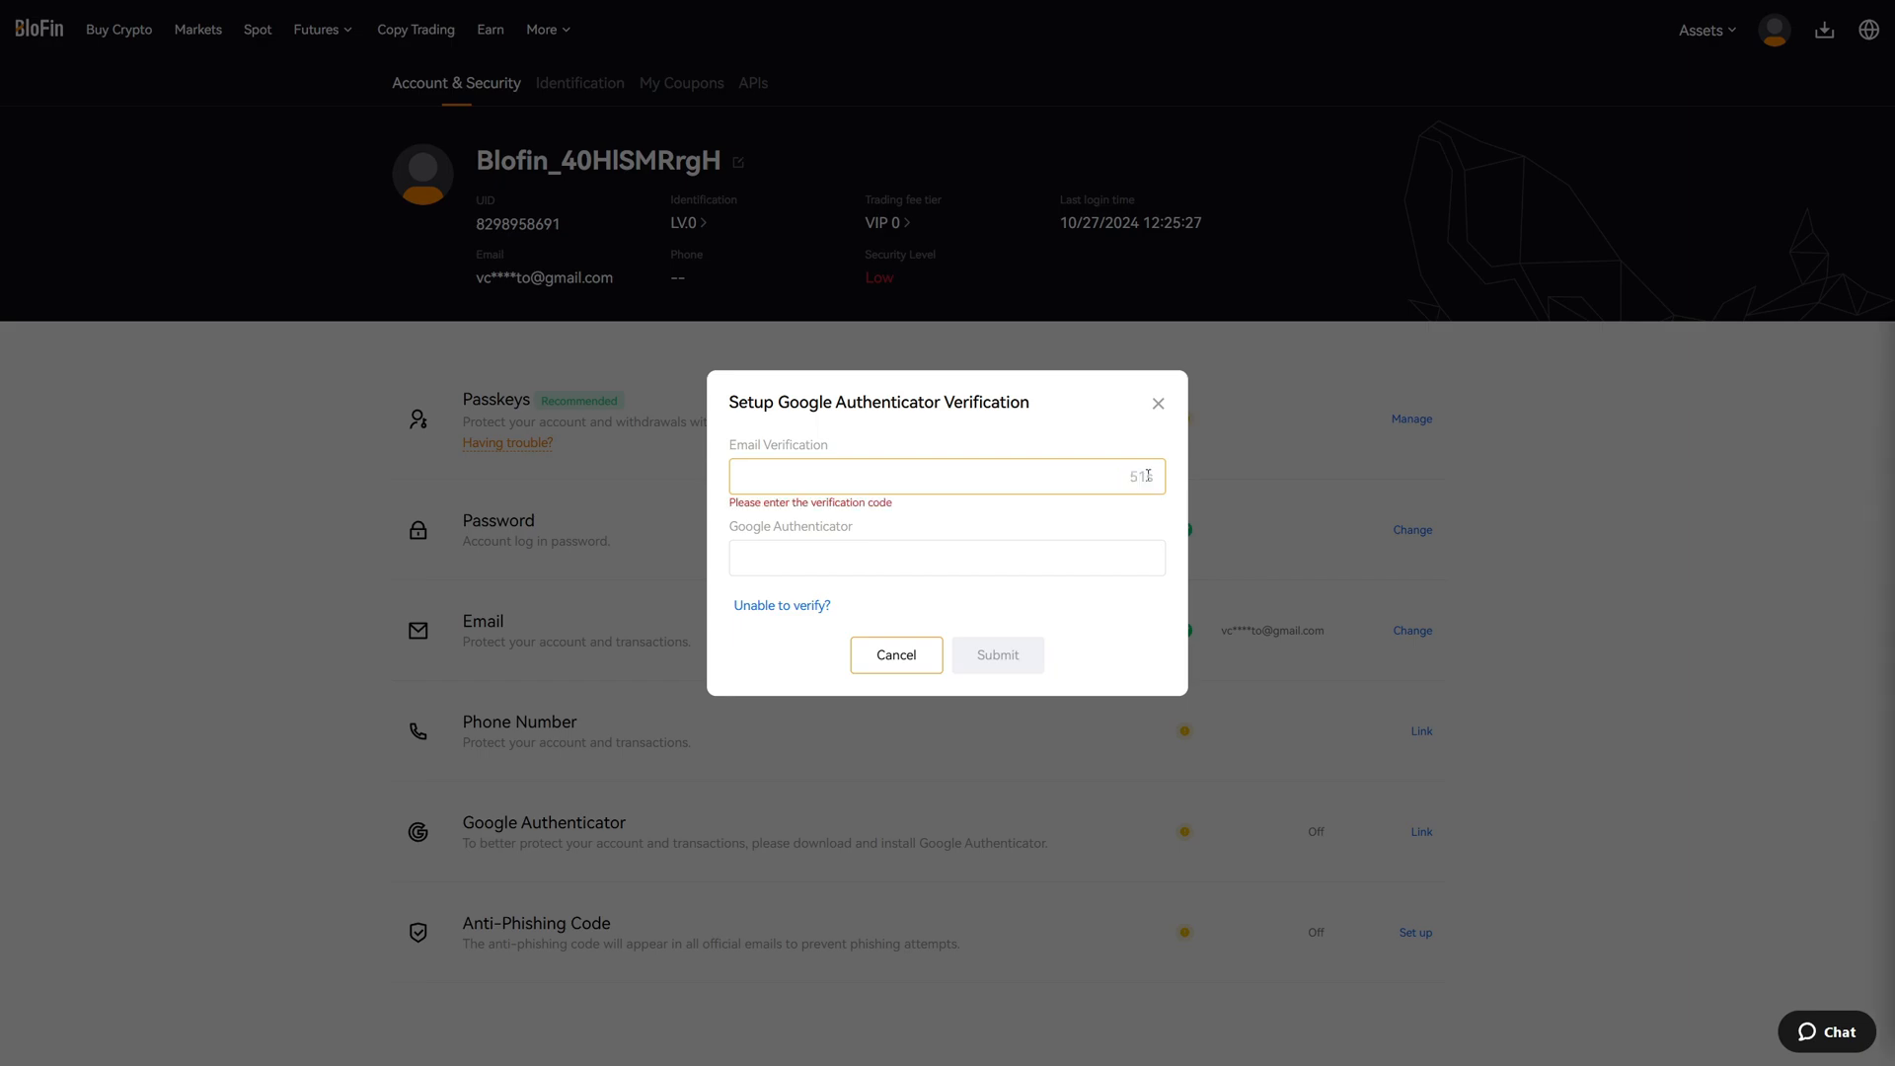
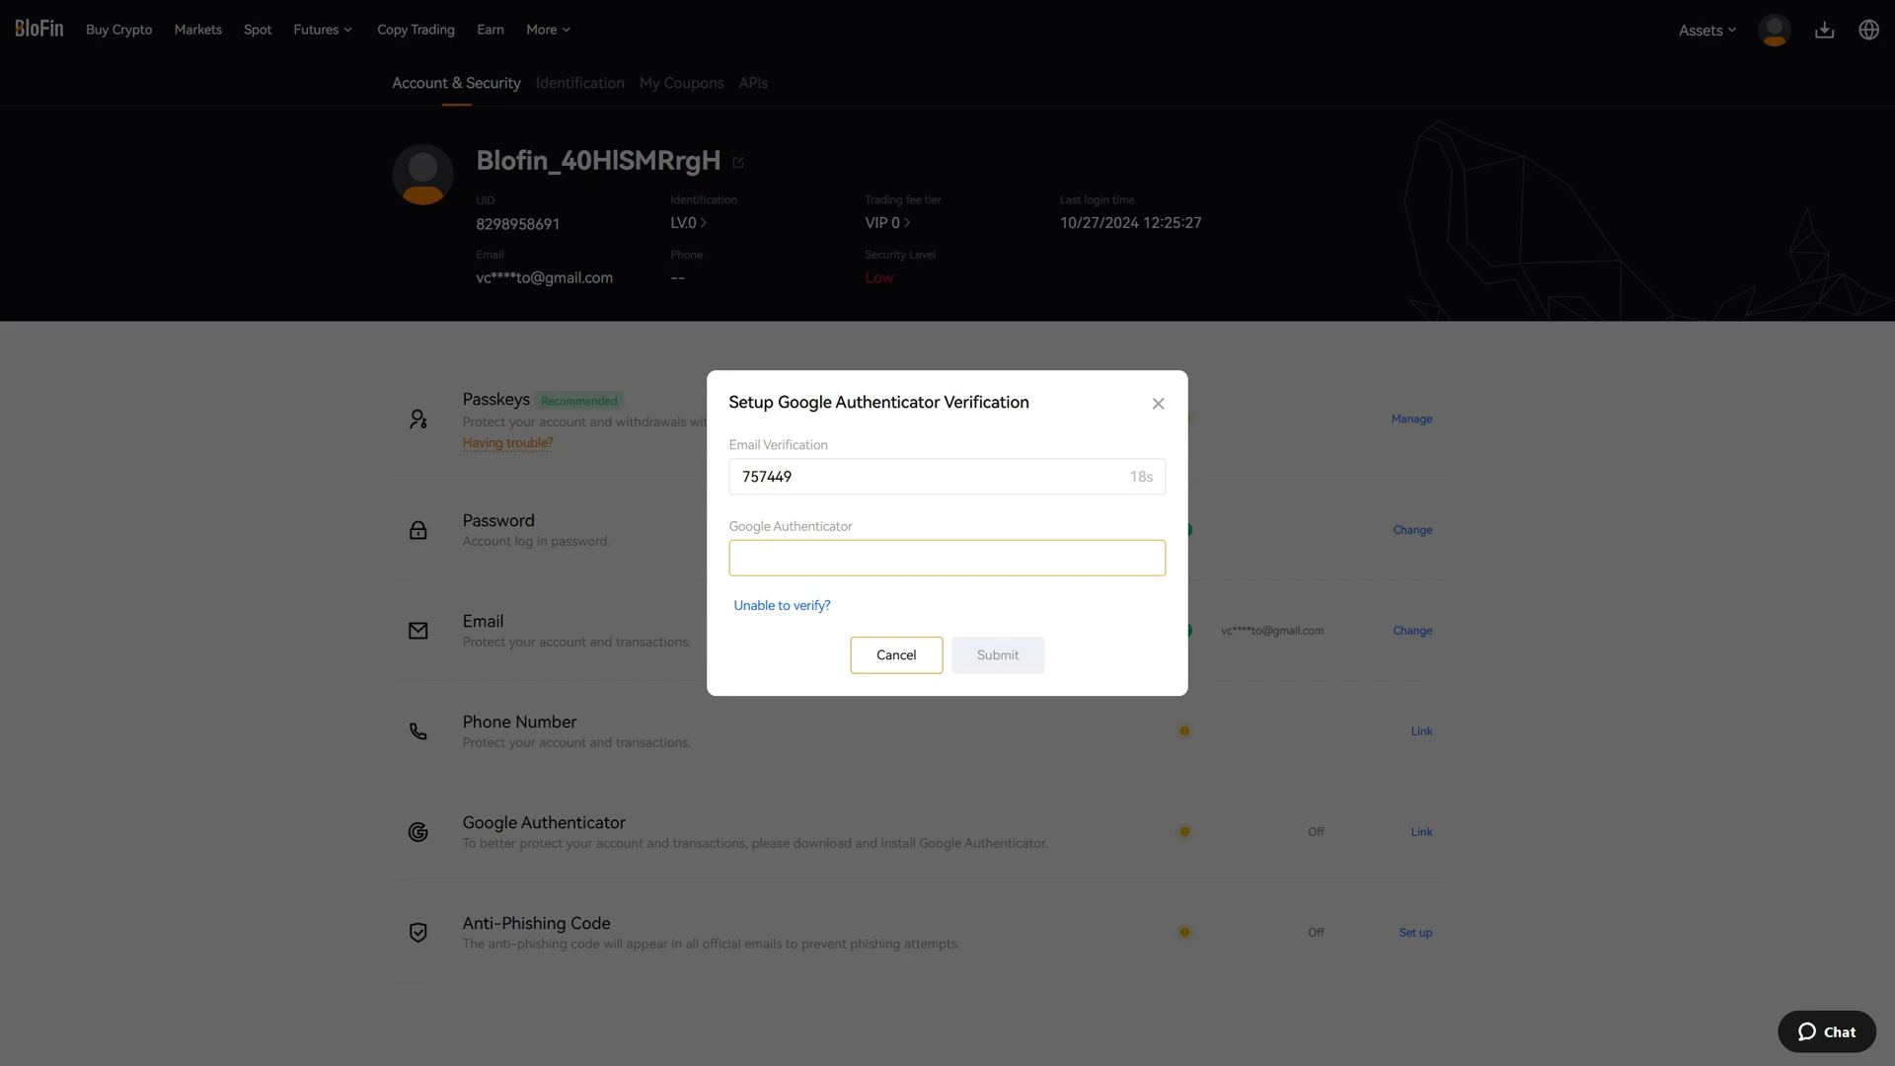
pyautogui.click(947, 558)
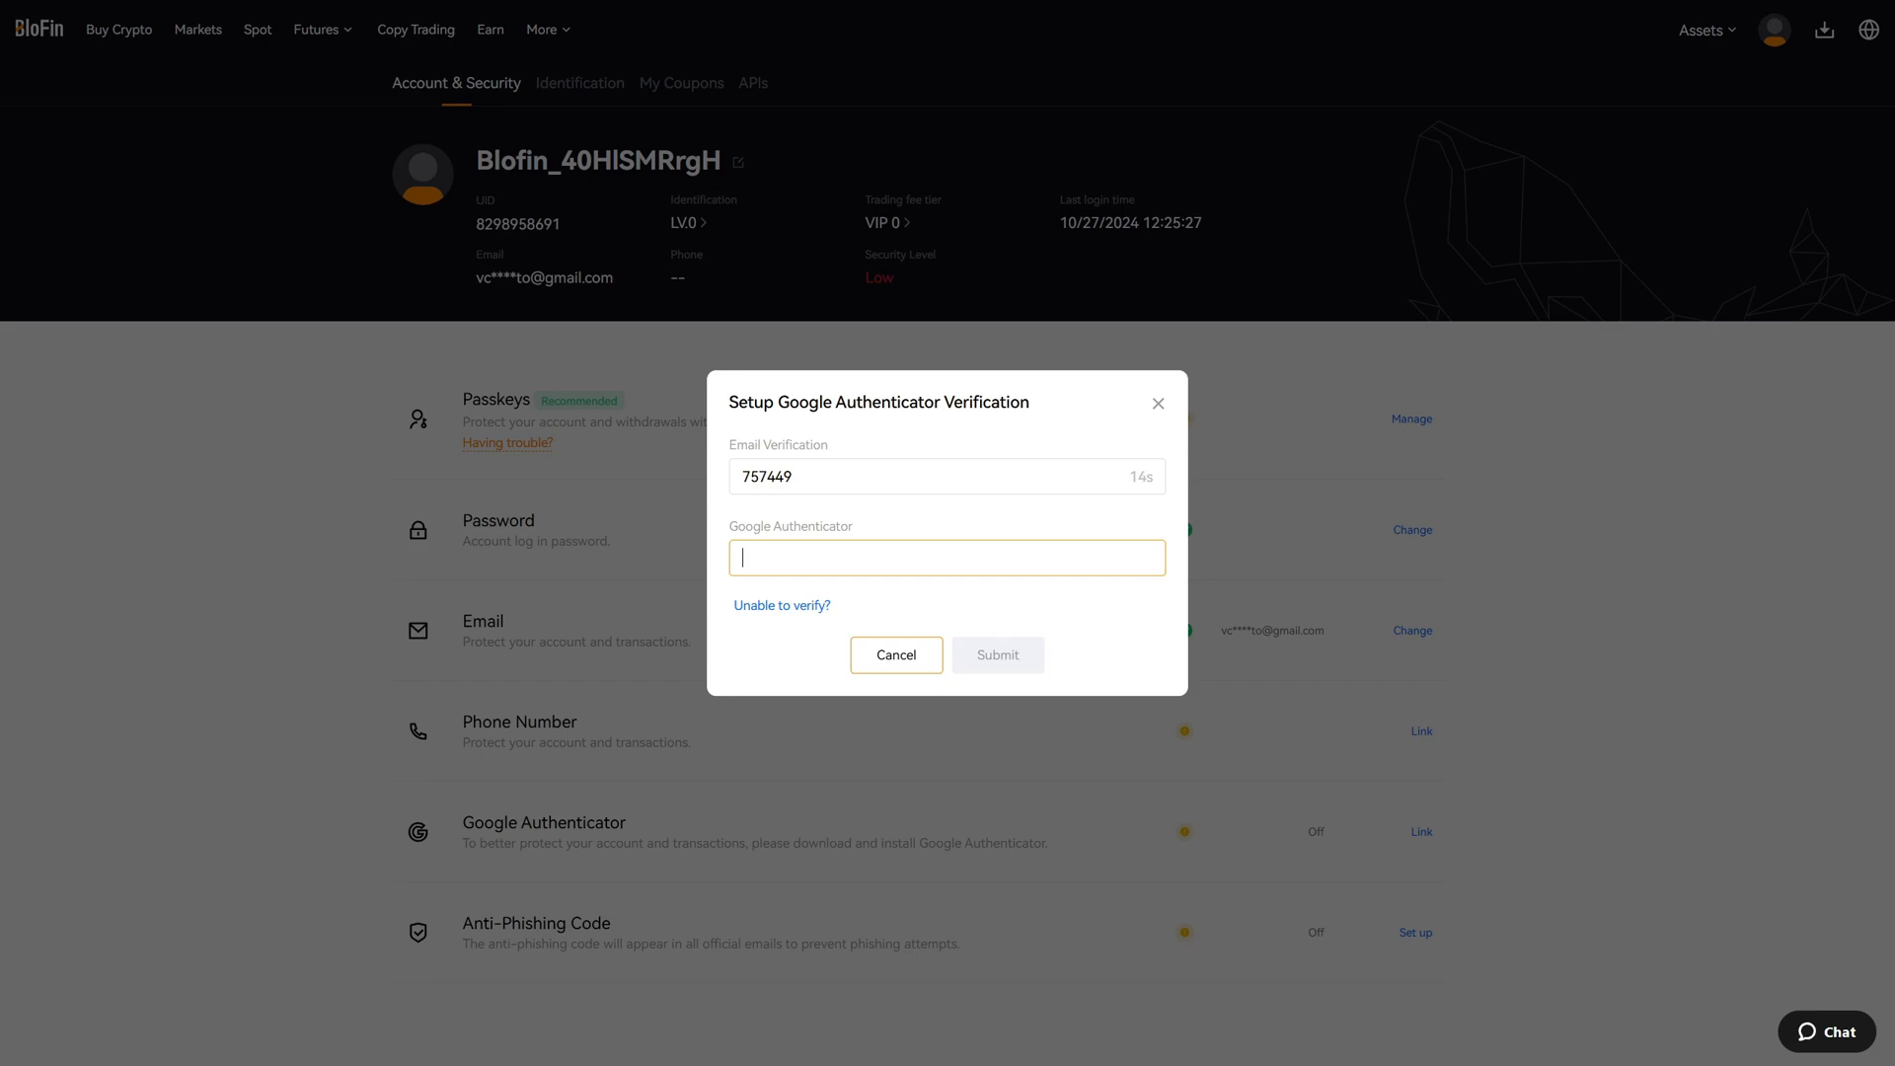
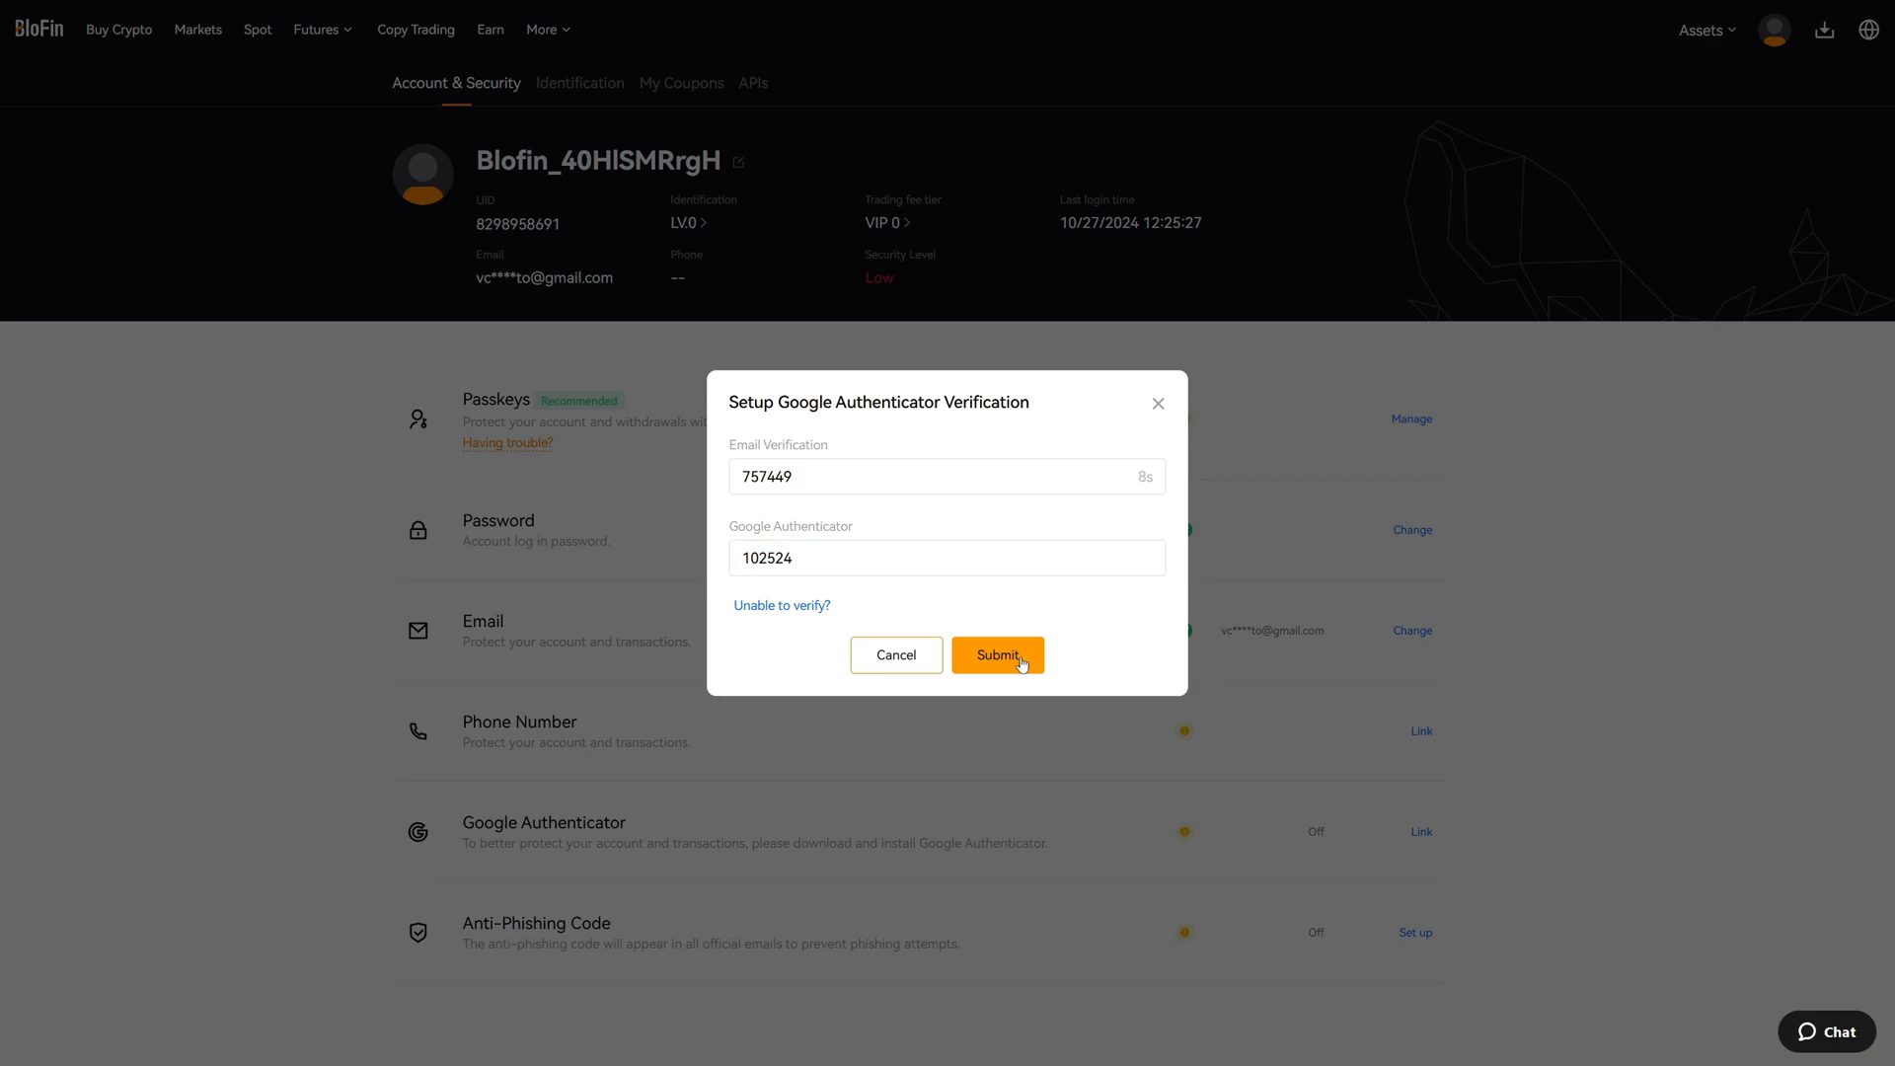
pyautogui.click(998, 655)
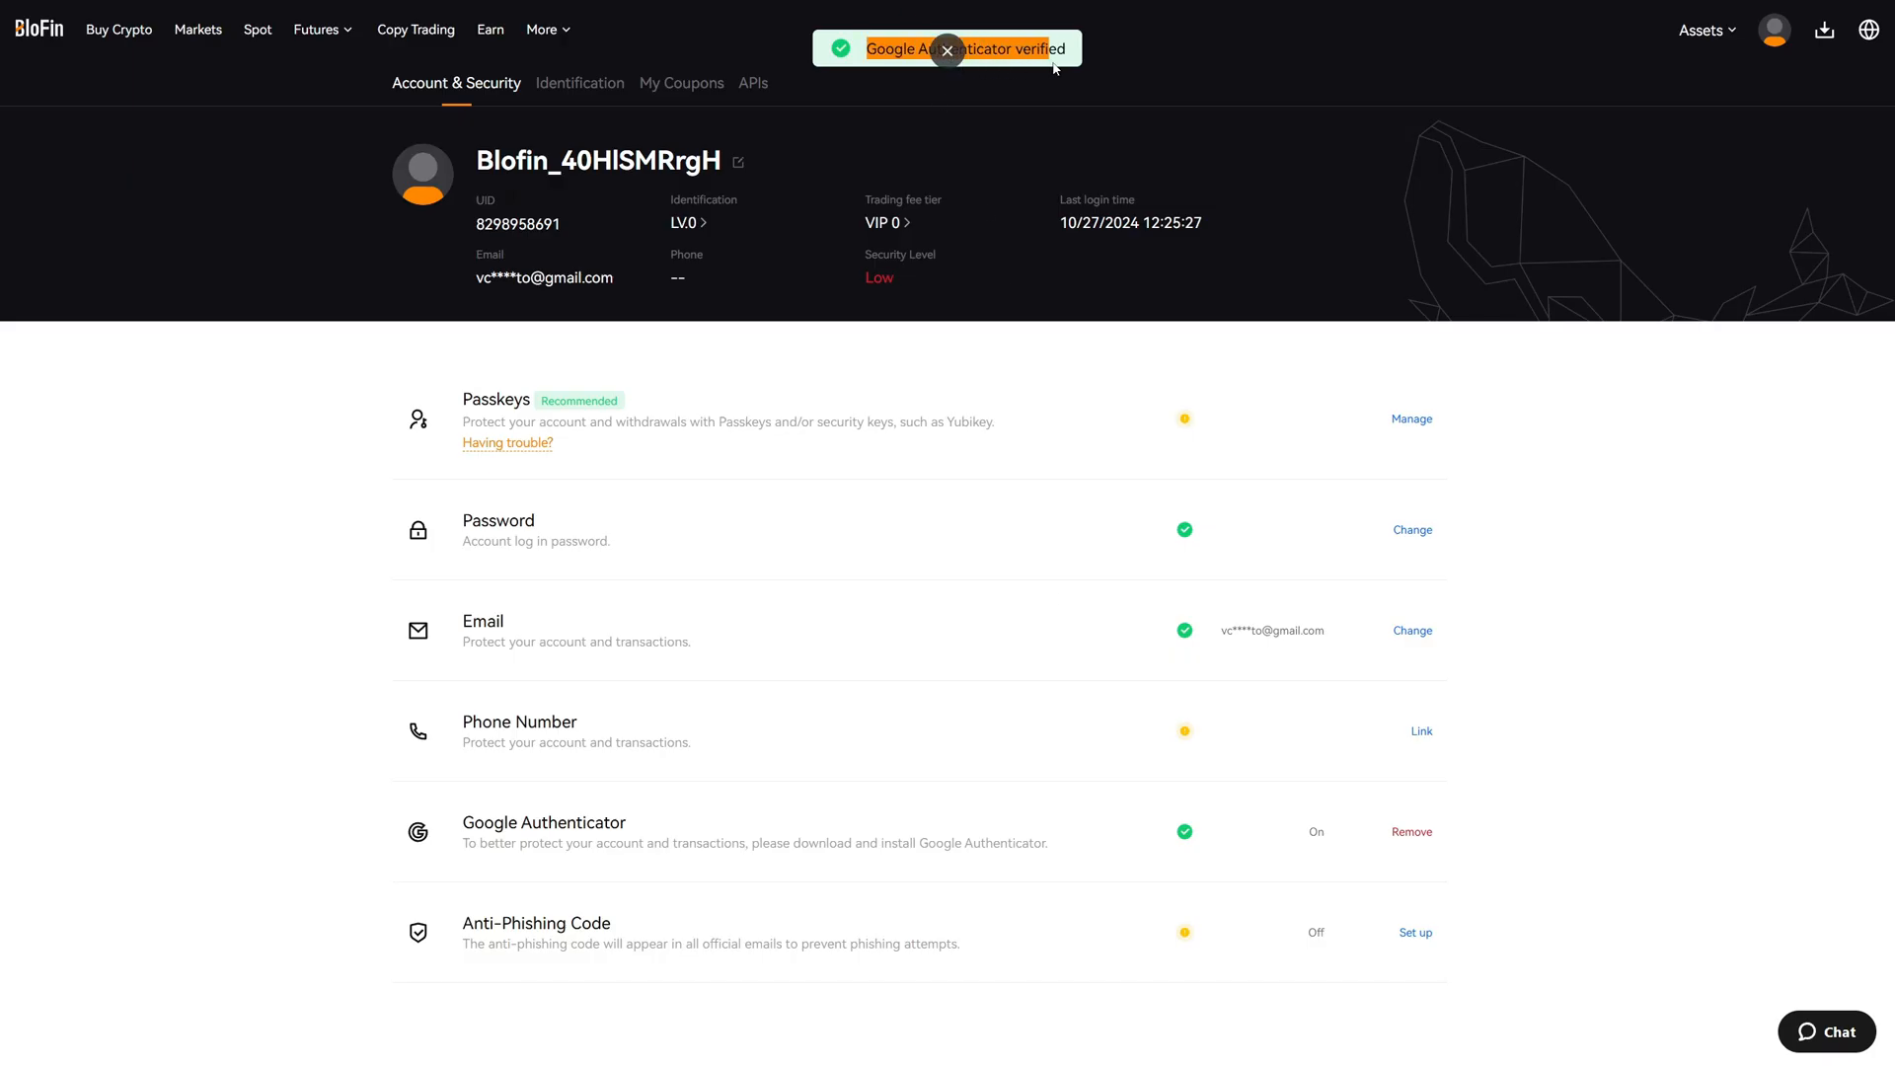
pyautogui.click(944, 48)
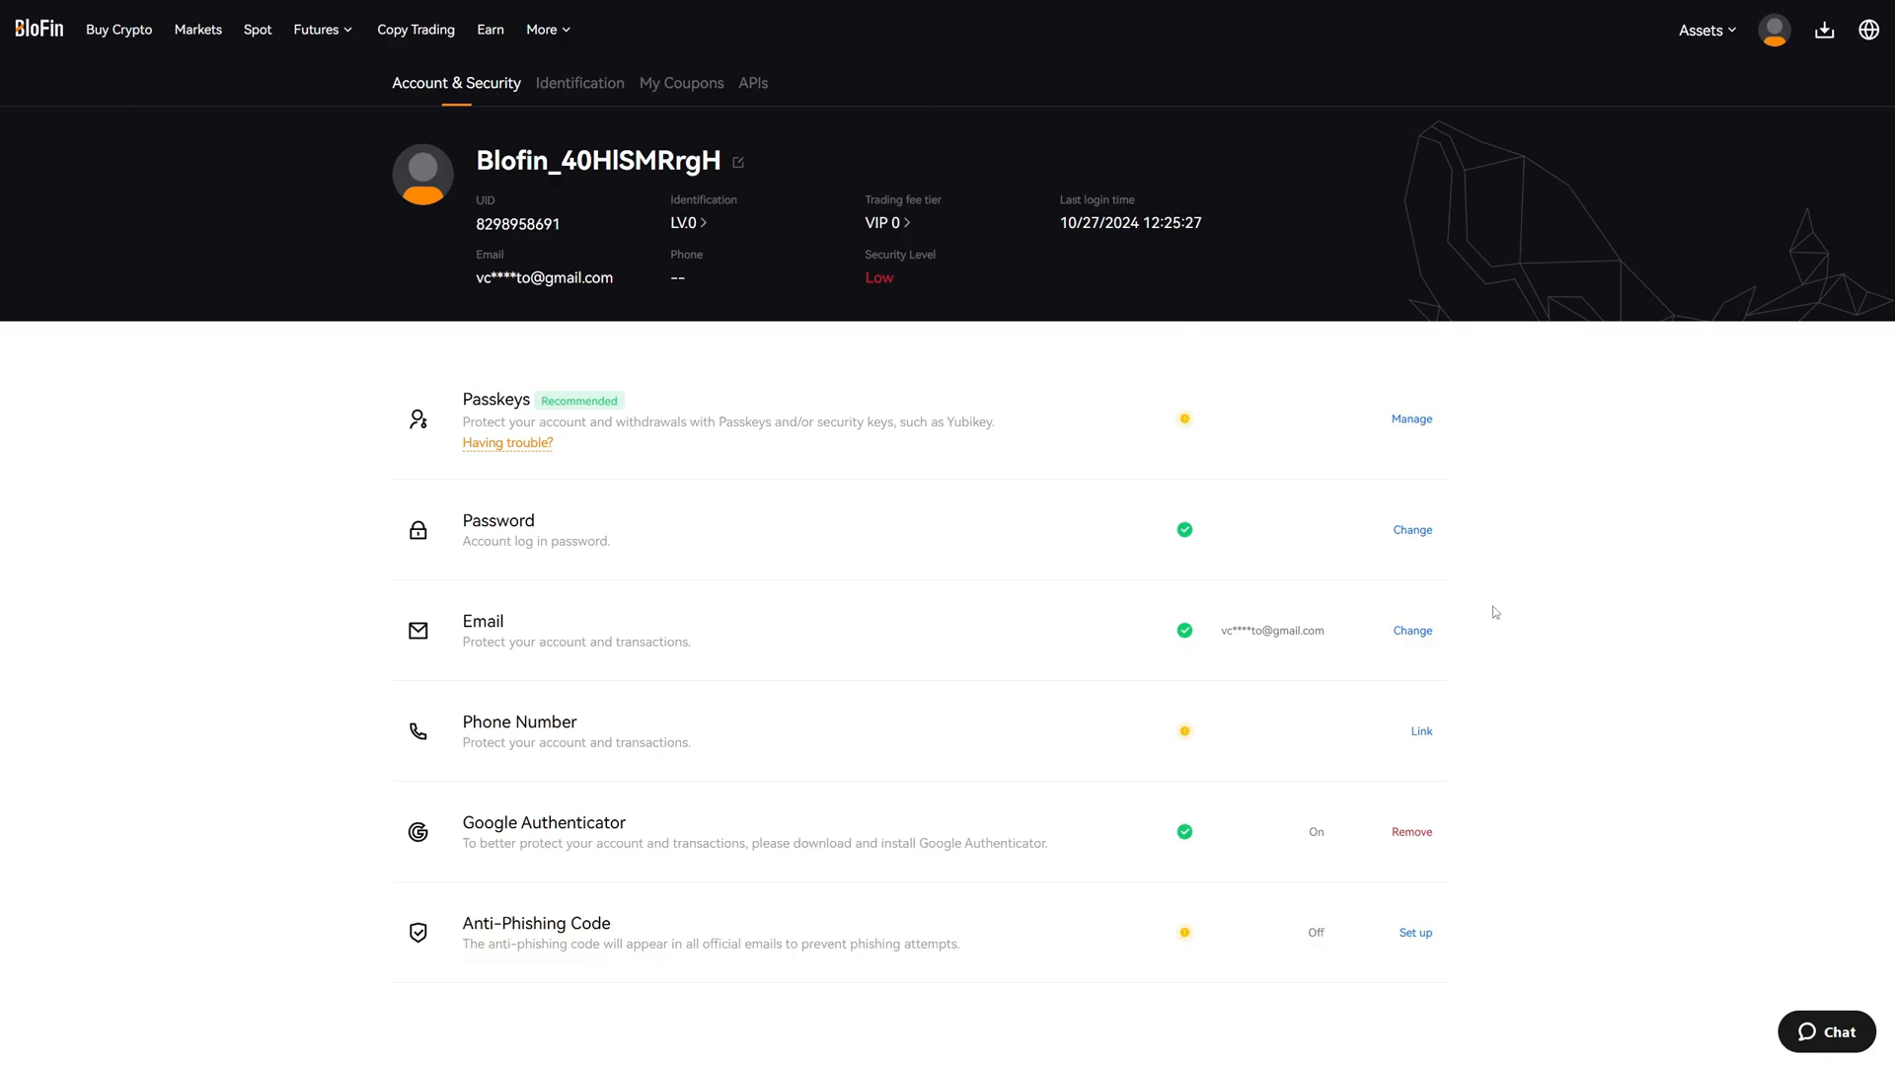